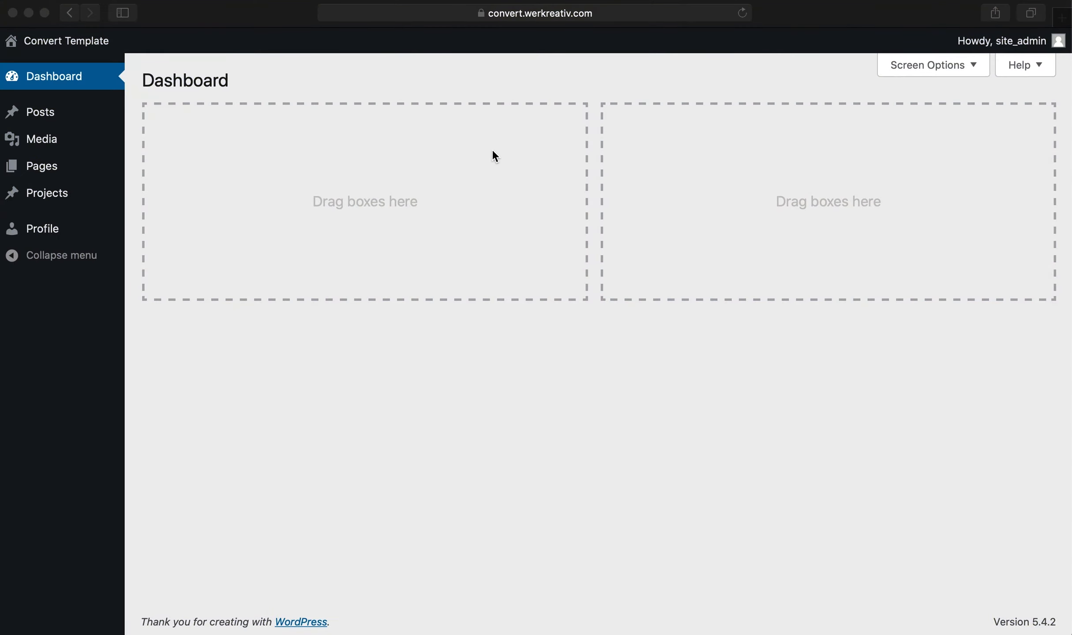
{"action": "mouse_move", "coordinate": [95, 73]}
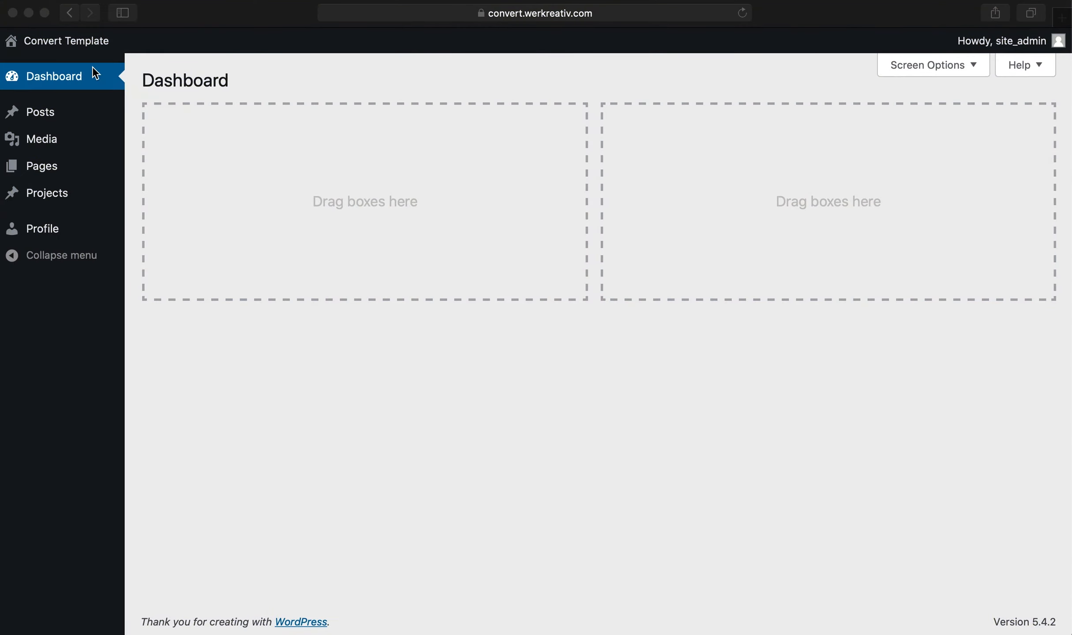
{"action": "mouse_move", "coordinate": [43, 120]}
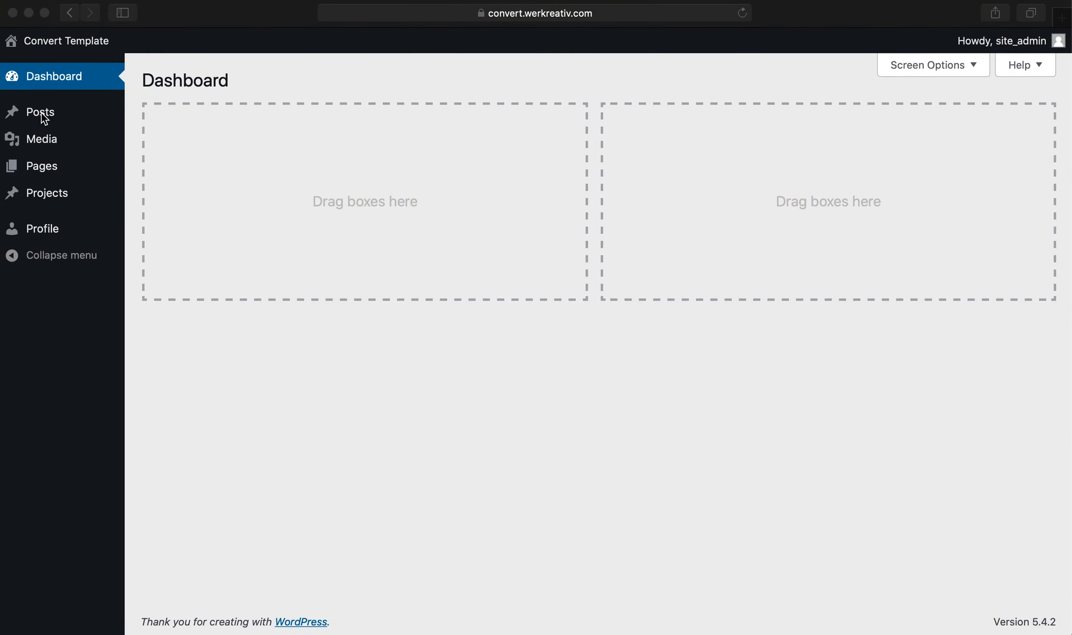
{"action": "mouse_move", "coordinate": [40, 112]}
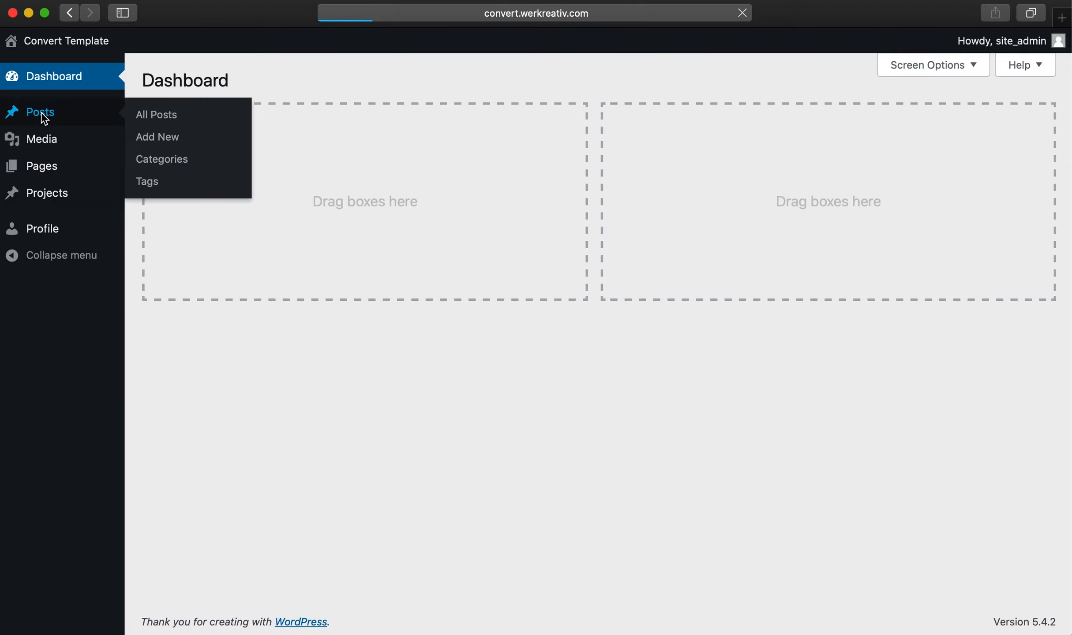
- Open All Posts to list Blog Post 2 and Blog Post One
{"action": "left_click", "coordinate": [155, 114]}
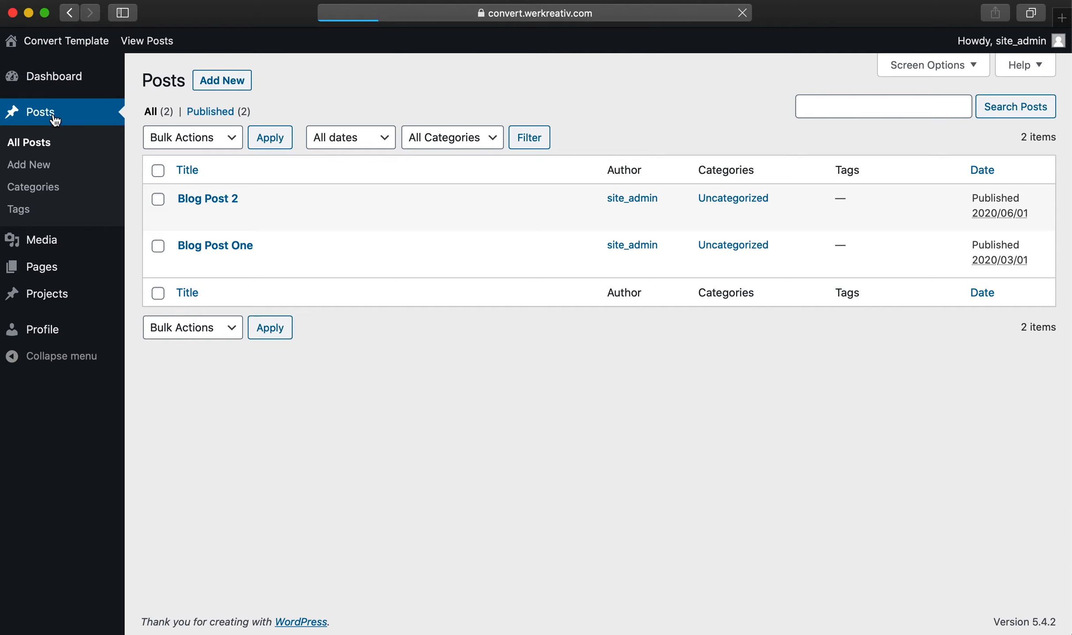
{"action": "mouse_move", "coordinate": [207, 199]}
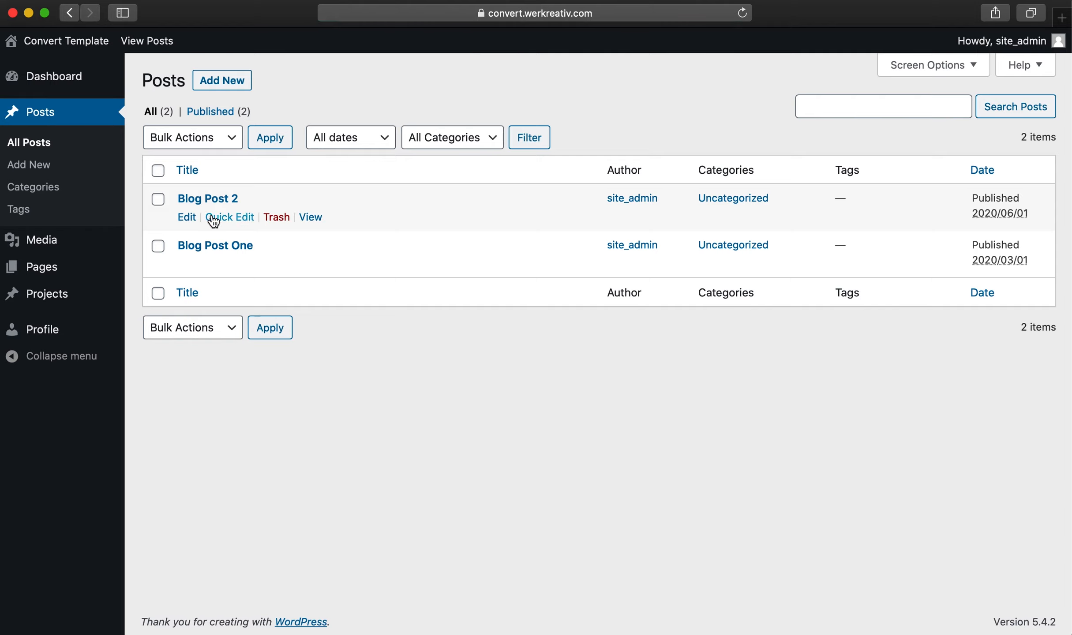
{"action": "mouse_move", "coordinate": [41, 240]}
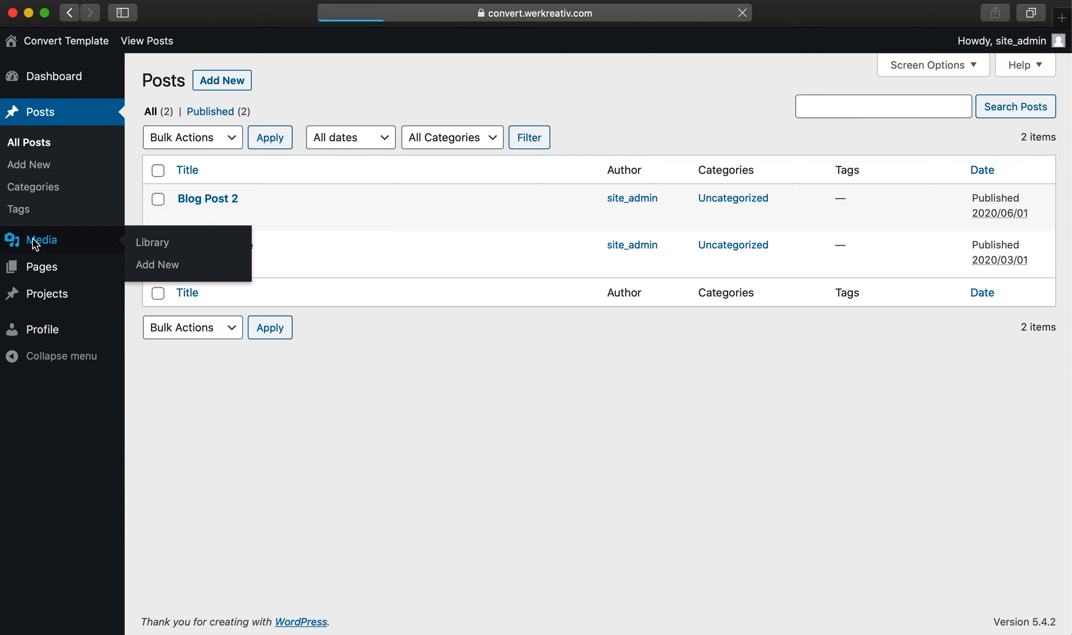
- Open the Media Library upload area, browse Pictures, and cancel without uploading
{"action": "left_click", "coordinate": [152, 241]}
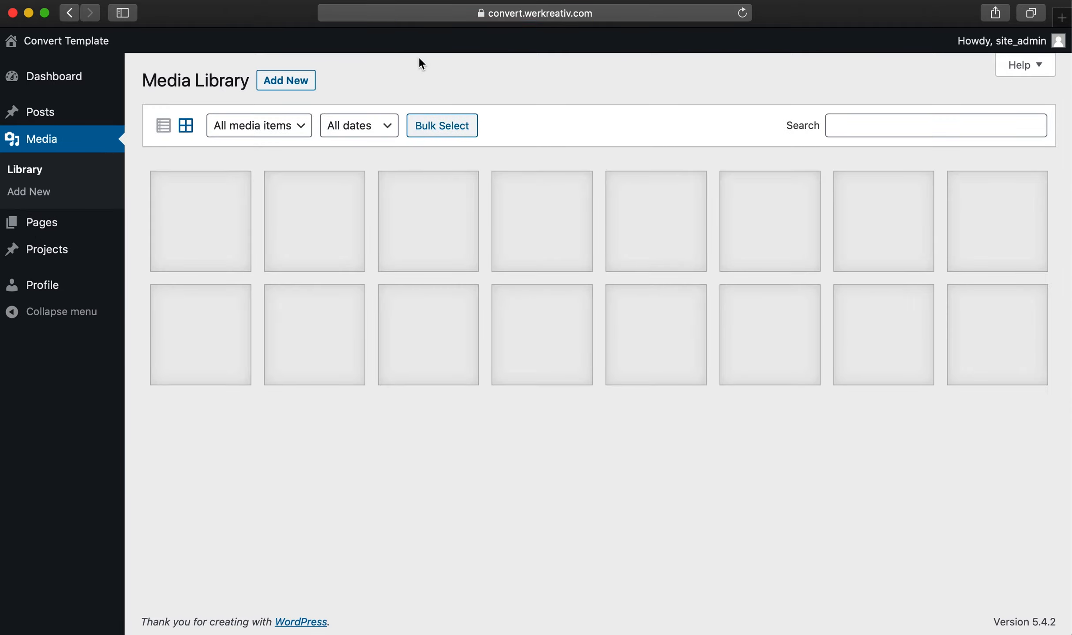
{"action": "mouse_move", "coordinate": [403, 90]}
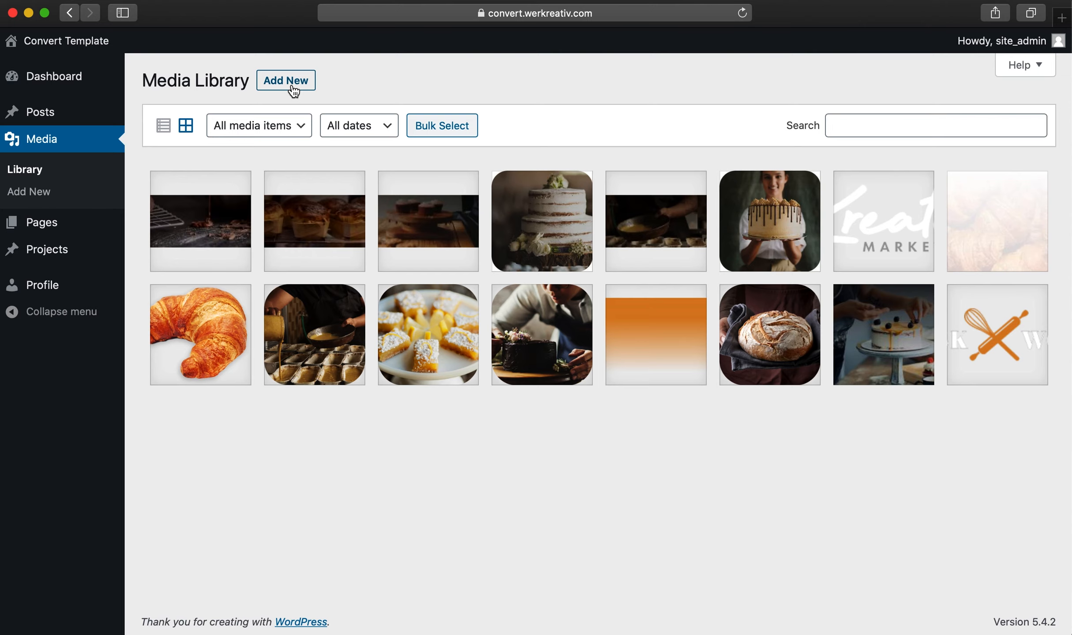
{"action": "left_click", "coordinate": [285, 80]}
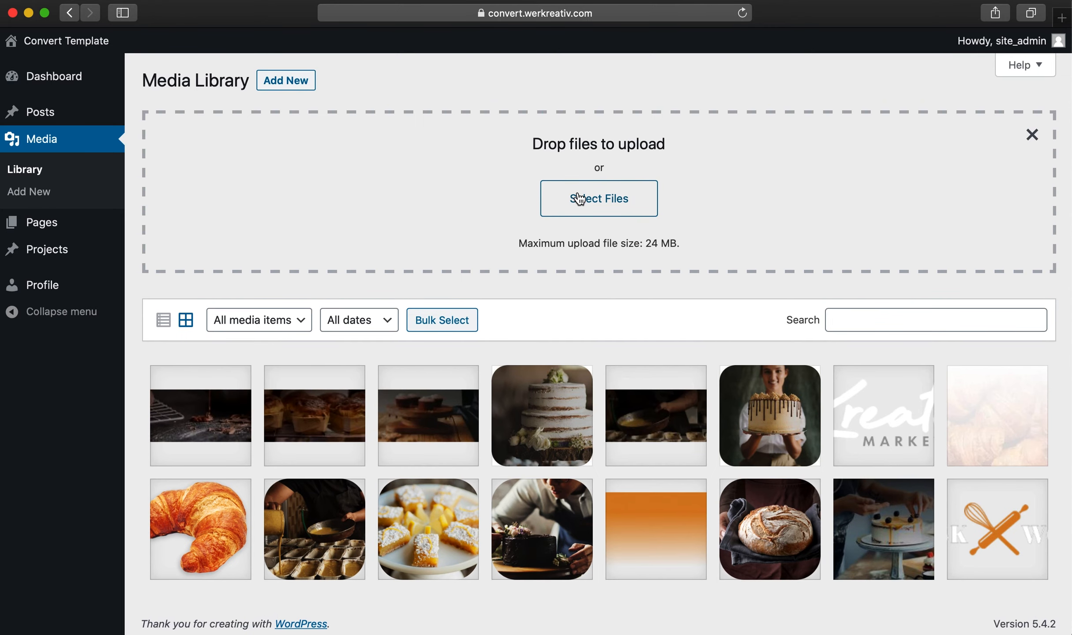
{"action": "left_click", "coordinate": [598, 199]}
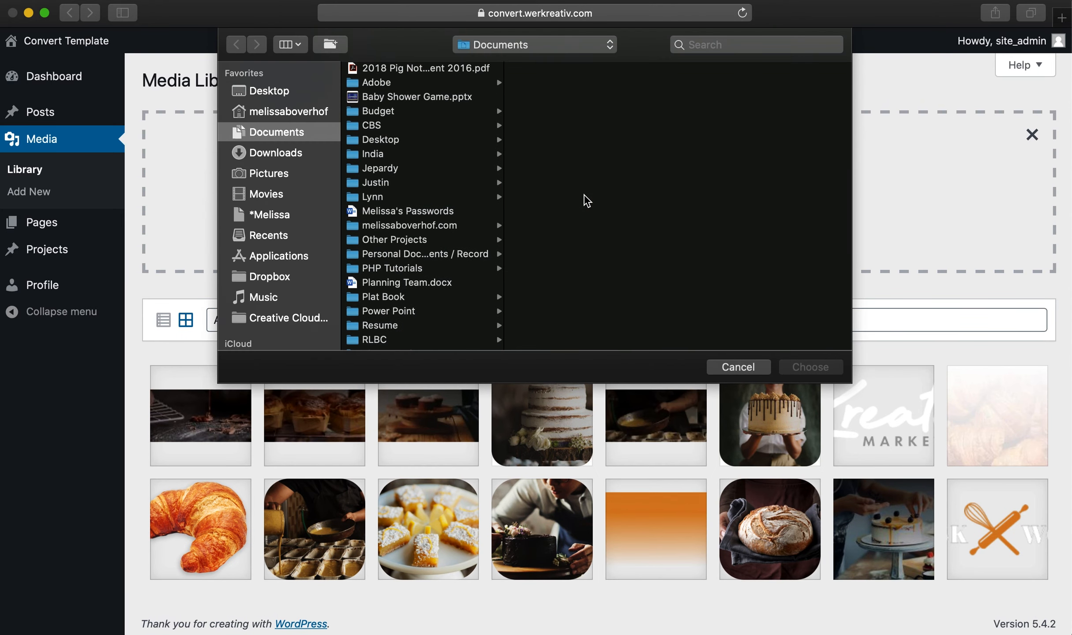
{"action": "mouse_move", "coordinate": [292, 173]}
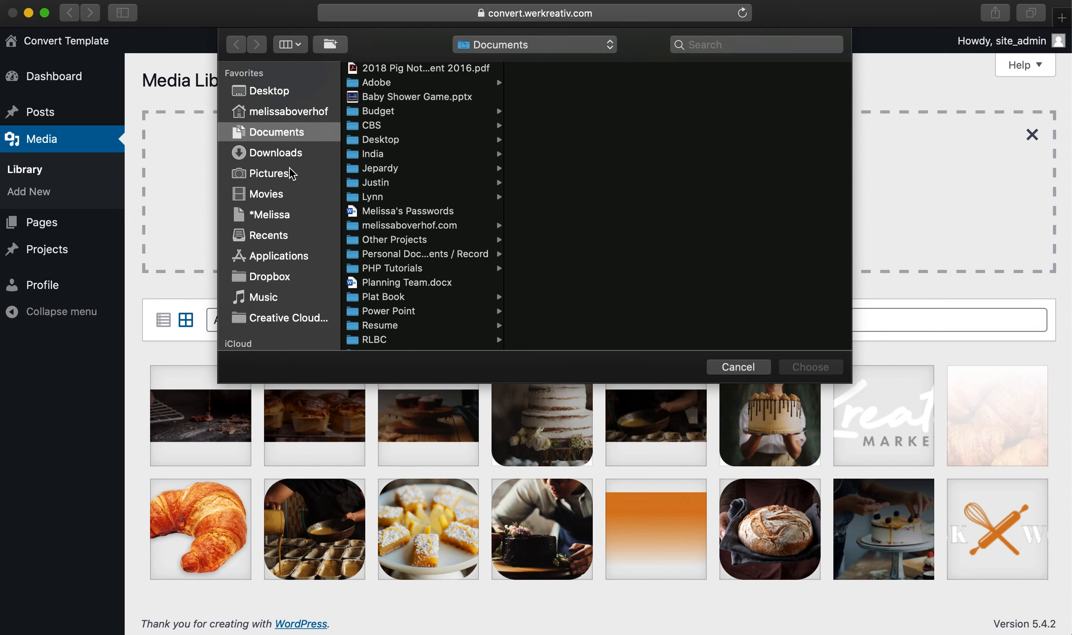
{"action": "left_click", "coordinate": [269, 173]}
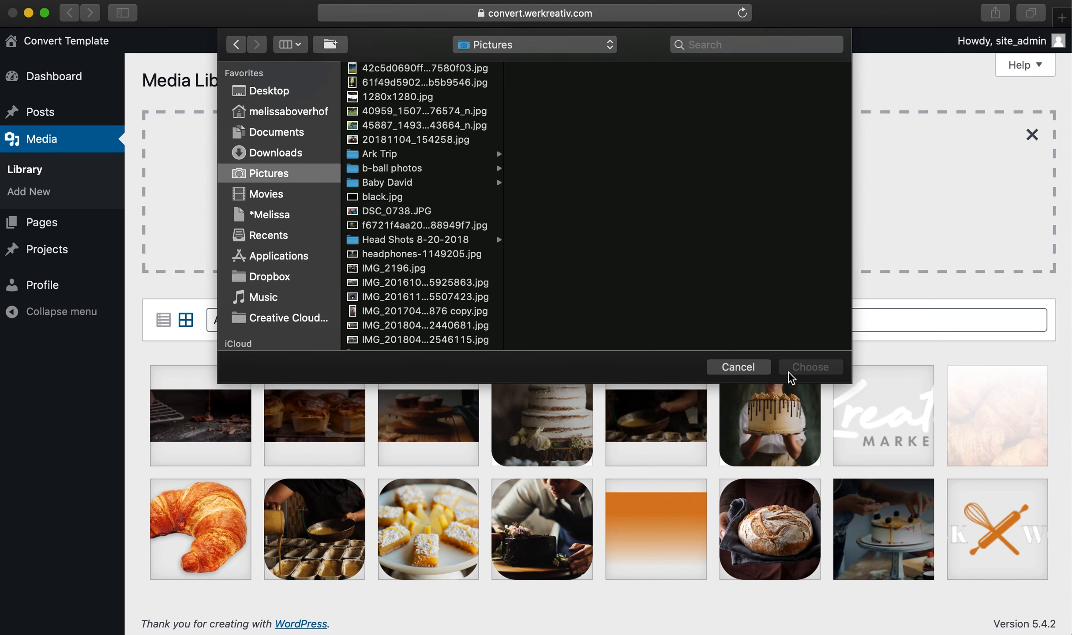
{"action": "left_click", "coordinate": [737, 367]}
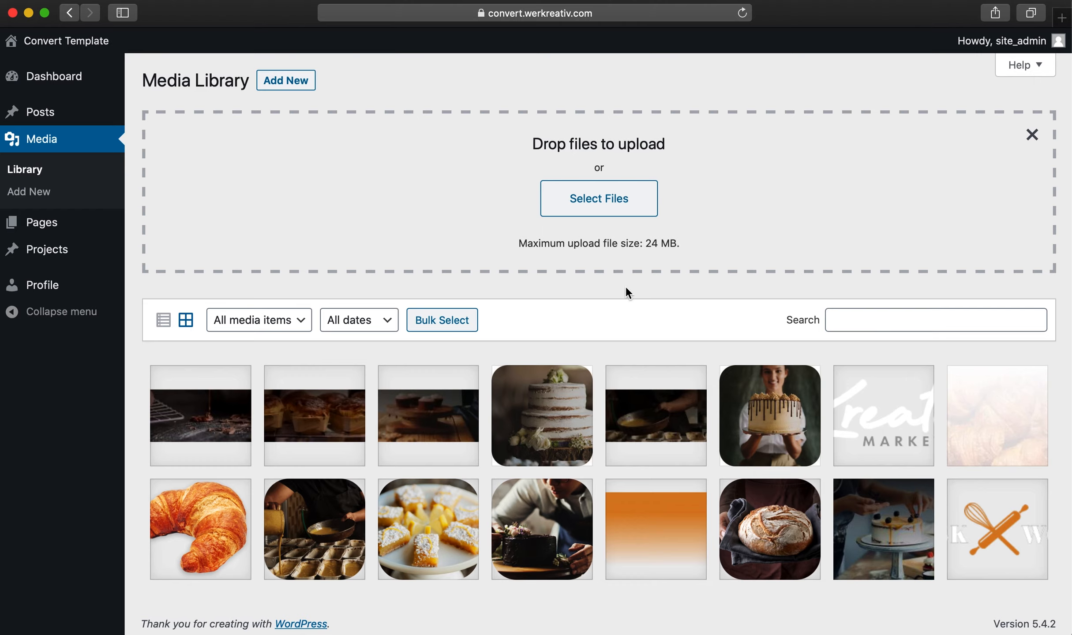
{"action": "mouse_move", "coordinate": [43, 222]}
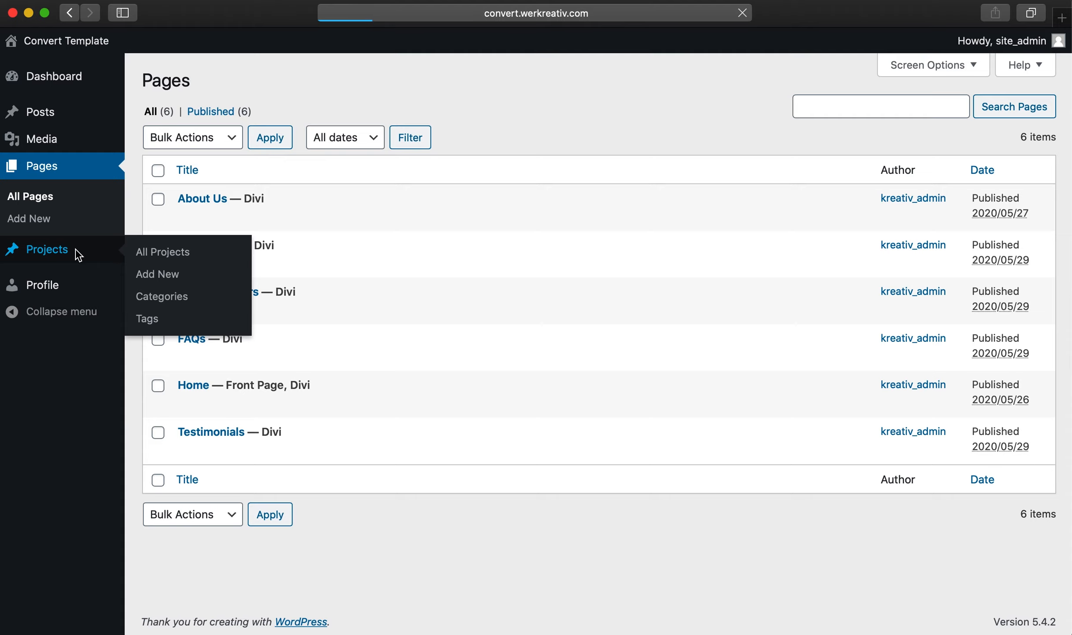
- Open the Projects list showing Labor Day Sale and Grand Opening
{"action": "left_click", "coordinate": [162, 252]}
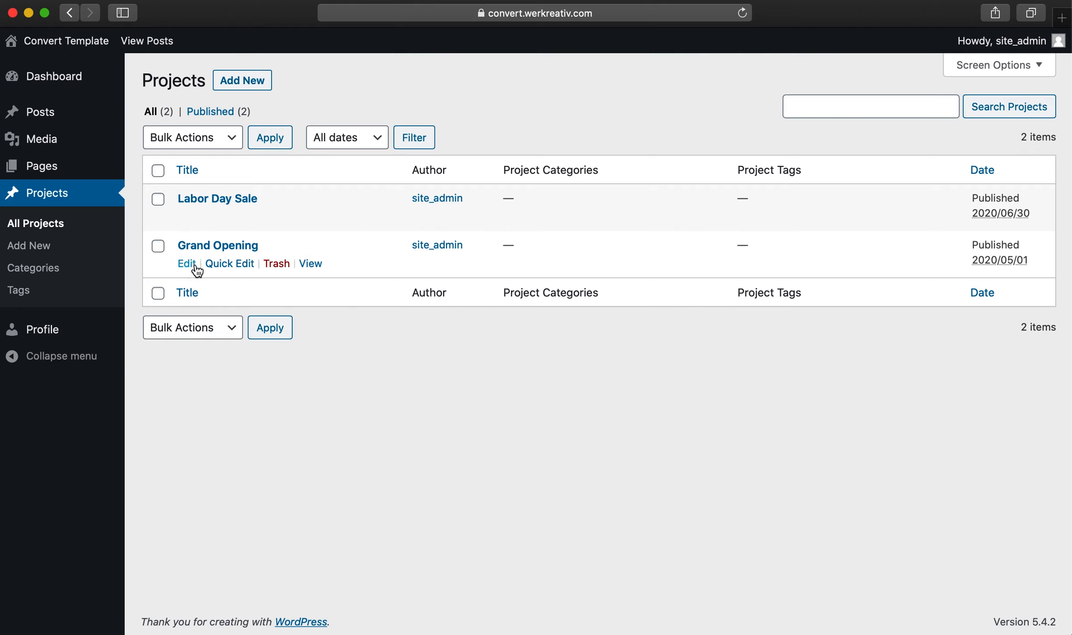
{"action": "mouse_move", "coordinate": [98, 326]}
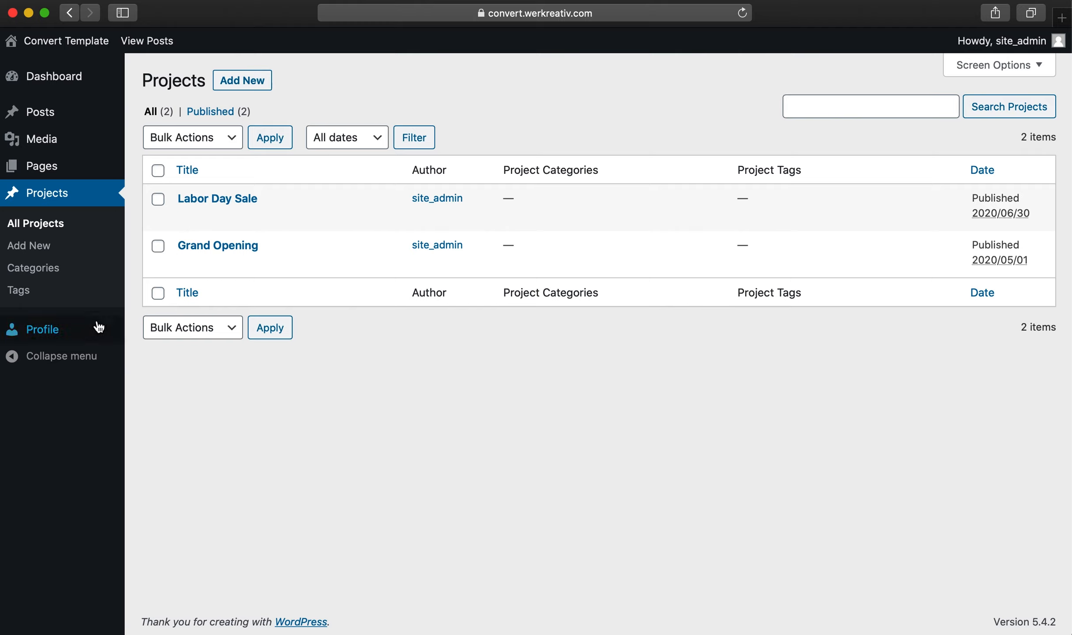
- Open the admin account's Profile settings page
{"action": "left_click", "coordinate": [42, 329]}
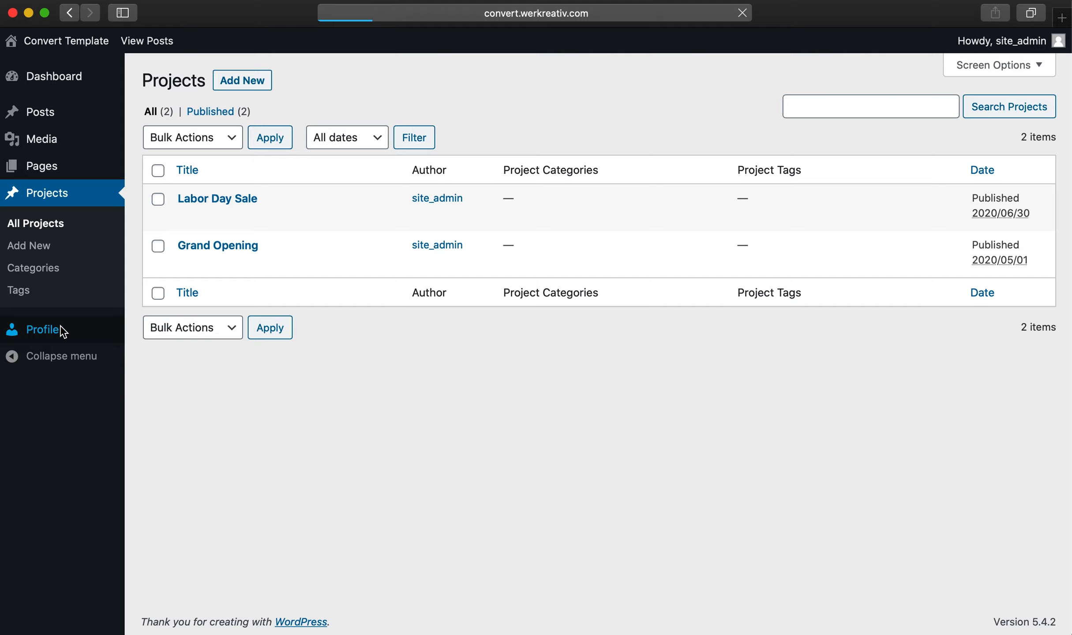
{"action": "left_click", "coordinate": [42, 330]}
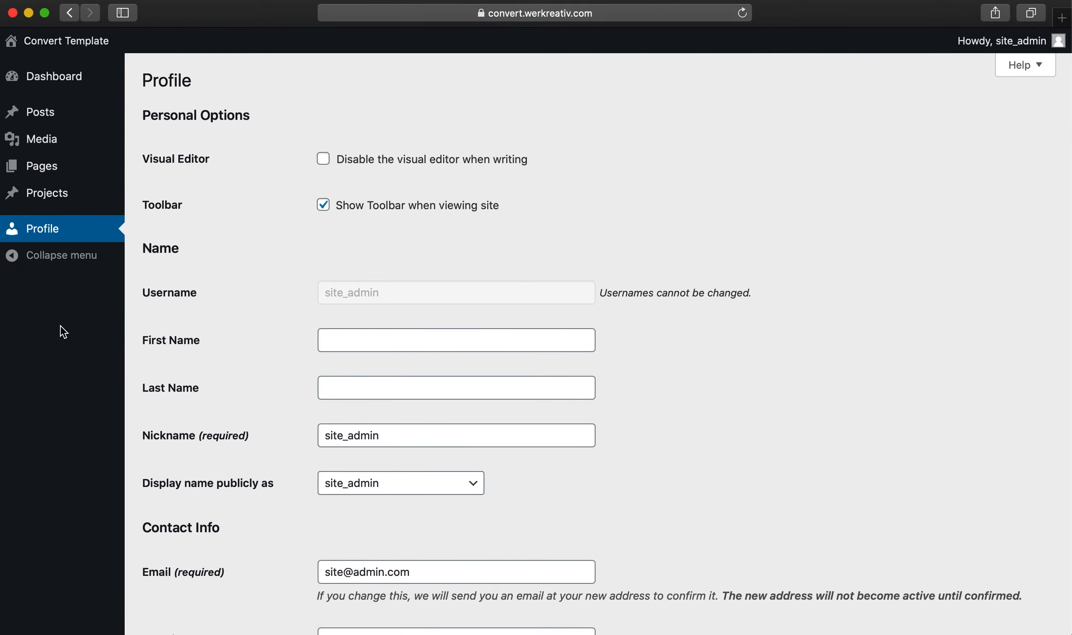
{"action": "scroll", "scroll_direction": "down", "scroll_amount": 3}
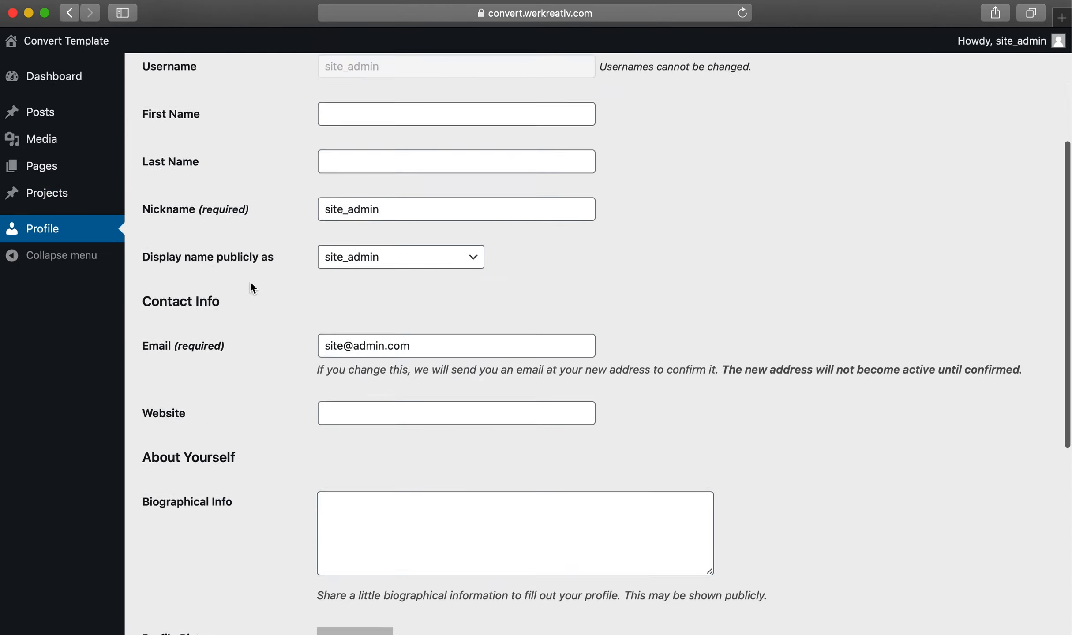
{"action": "scroll", "scroll_direction": "down", "scroll_amount": 3}
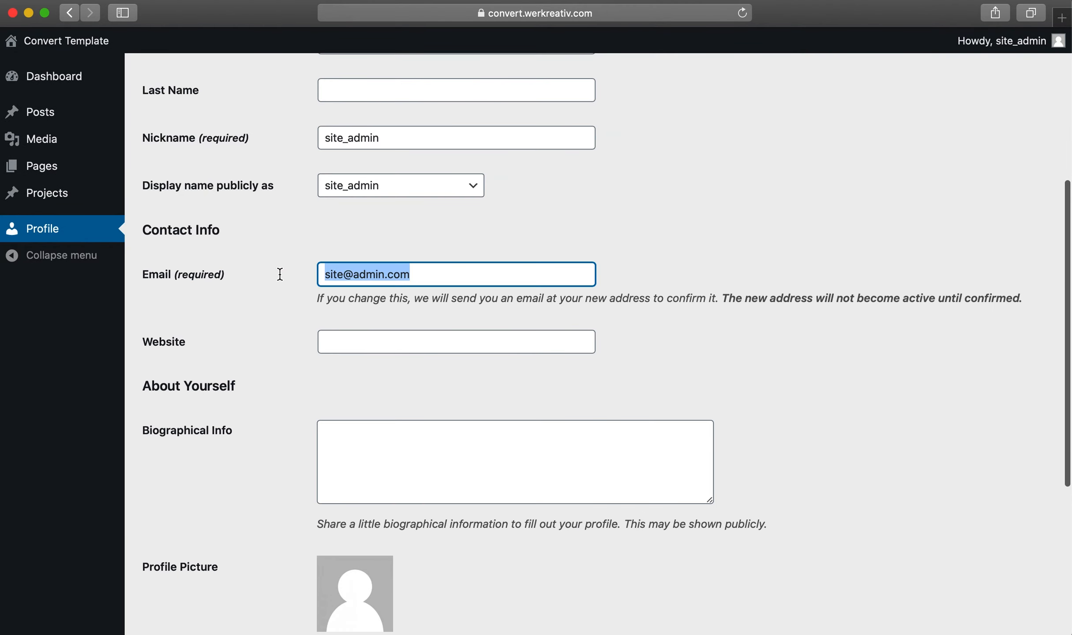
{"action": "left_click", "coordinate": [277, 486]}
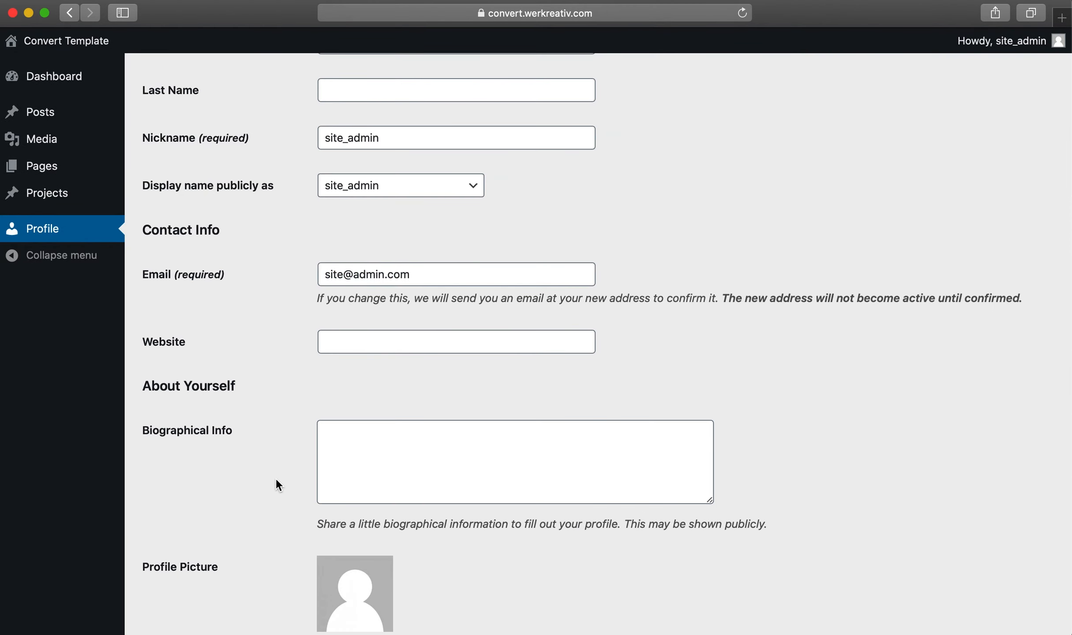
{"action": "scroll", "scroll_direction": "down", "scroll_amount": 3}
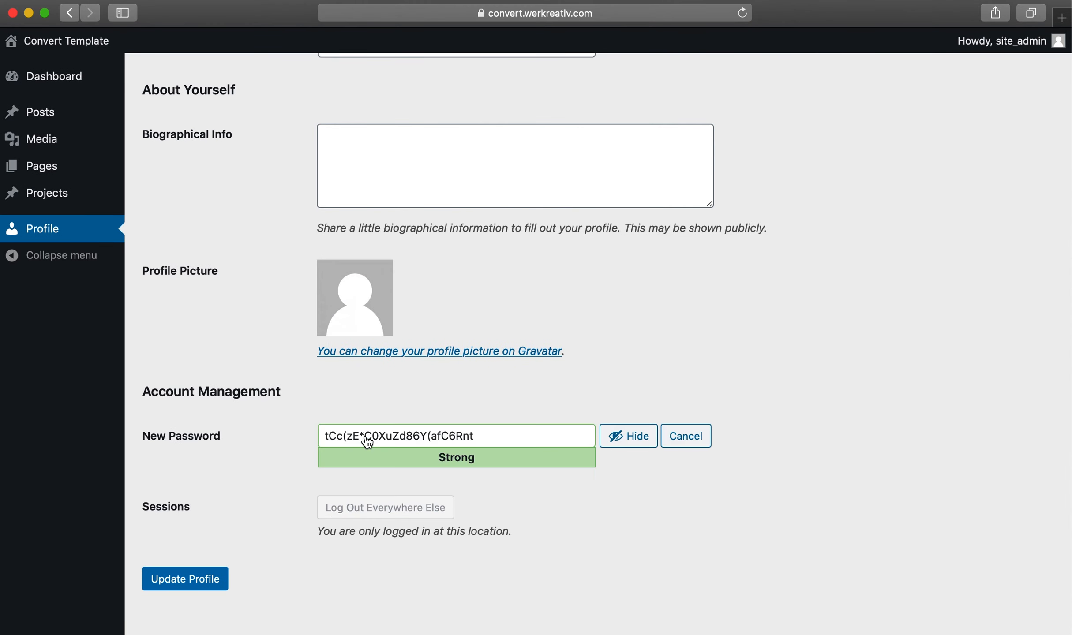
{"action": "left_click", "coordinate": [455, 435]}
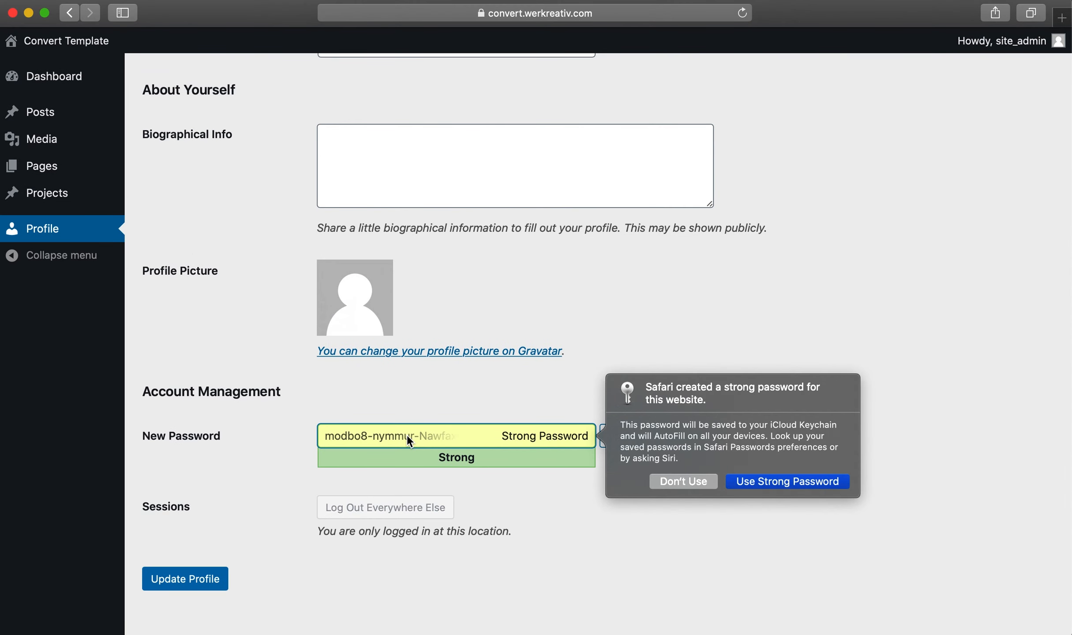
{"action": "left_click", "coordinate": [682, 481]}
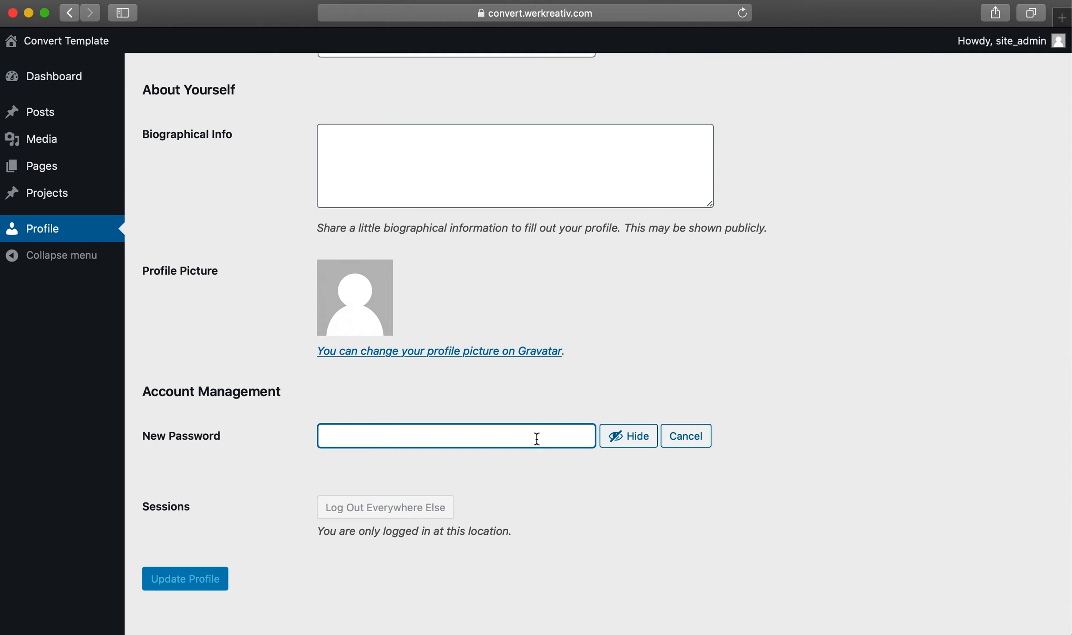
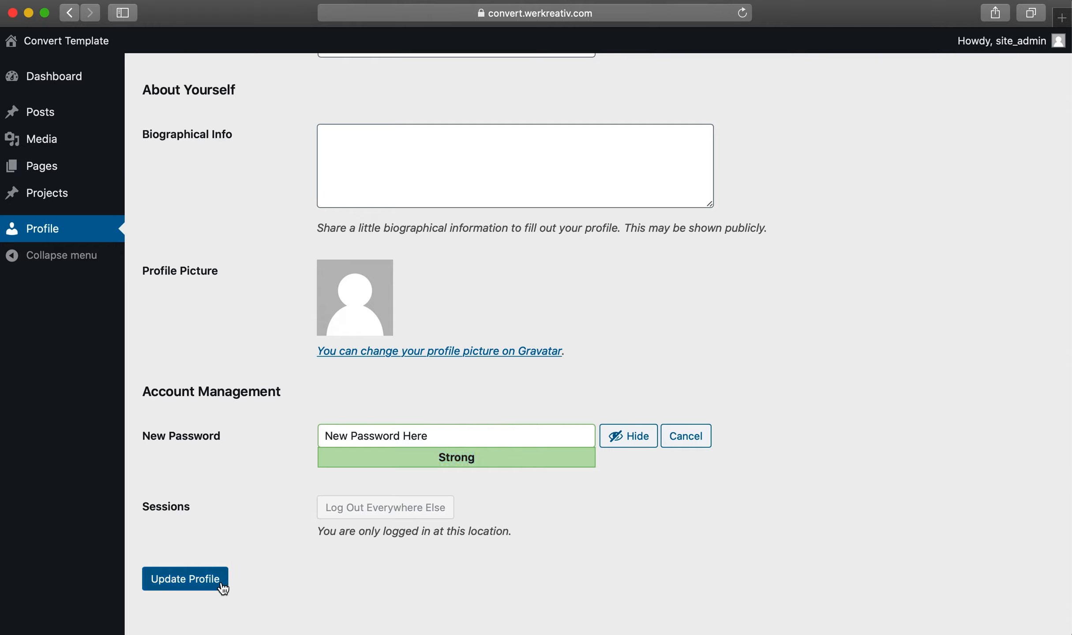
- Update the profile, reopen Edit My Profile, and decline saving the password
{"action": "left_click", "coordinate": [685, 435]}
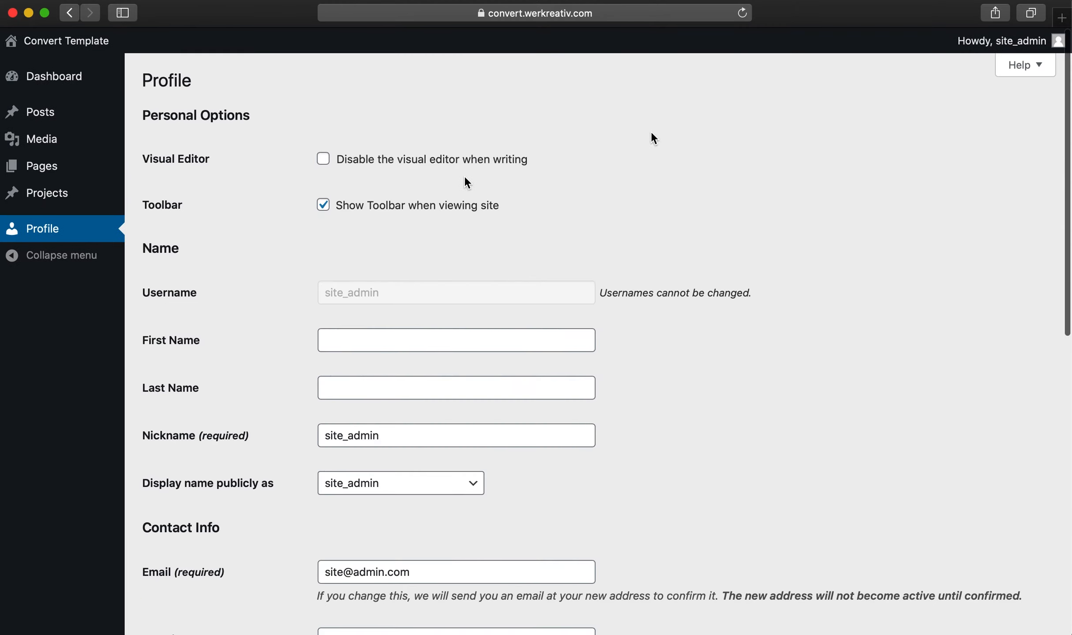
{"action": "left_click", "coordinate": [1003, 41]}
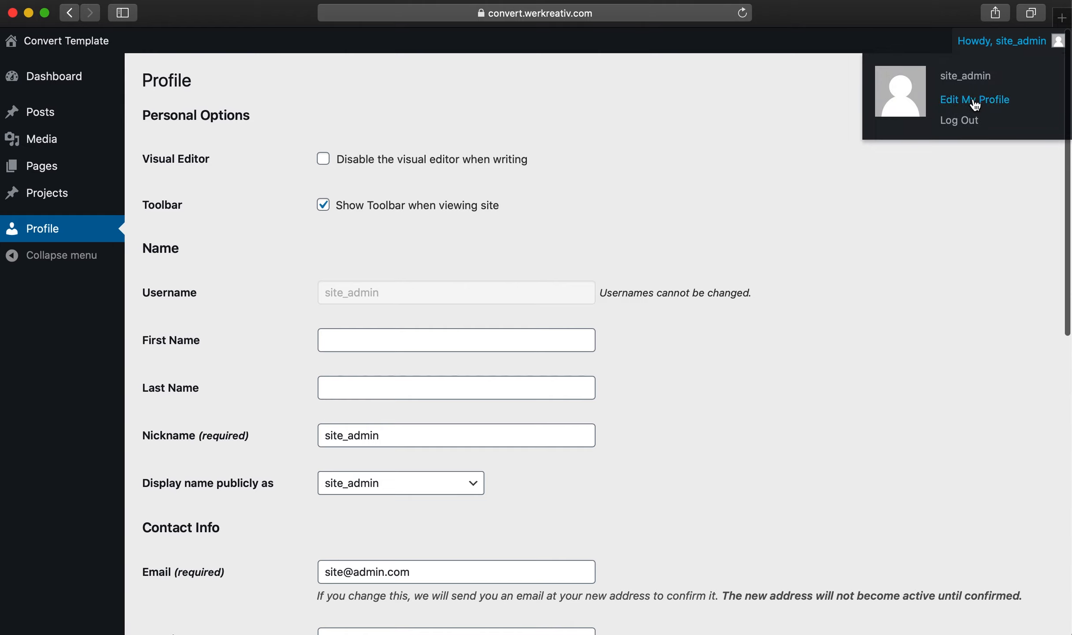
{"action": "left_click", "coordinate": [974, 99]}
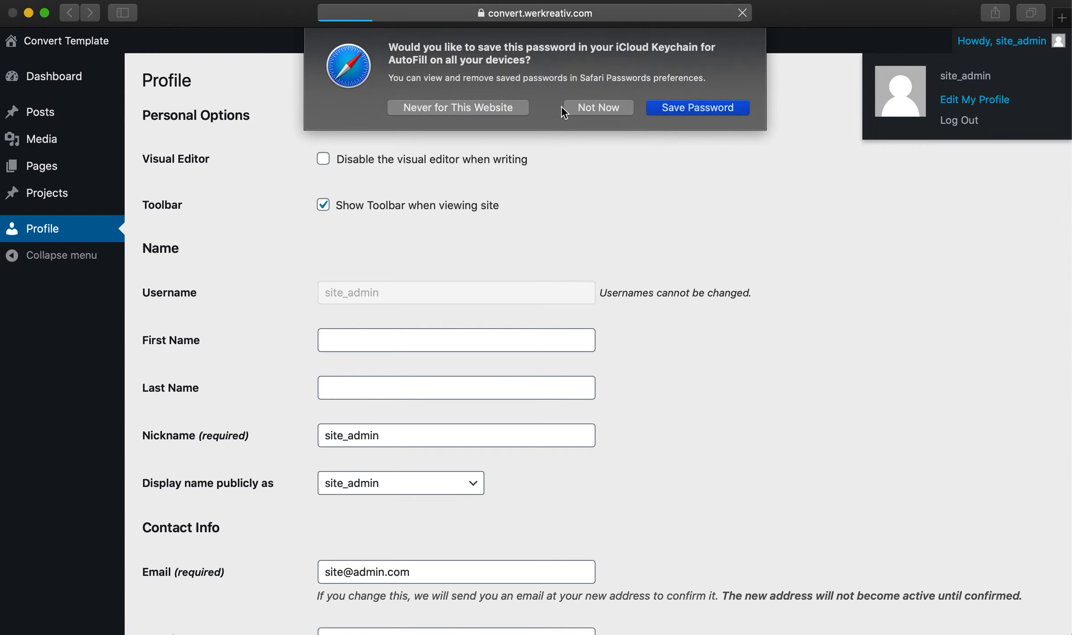
{"action": "left_click", "coordinate": [597, 107]}
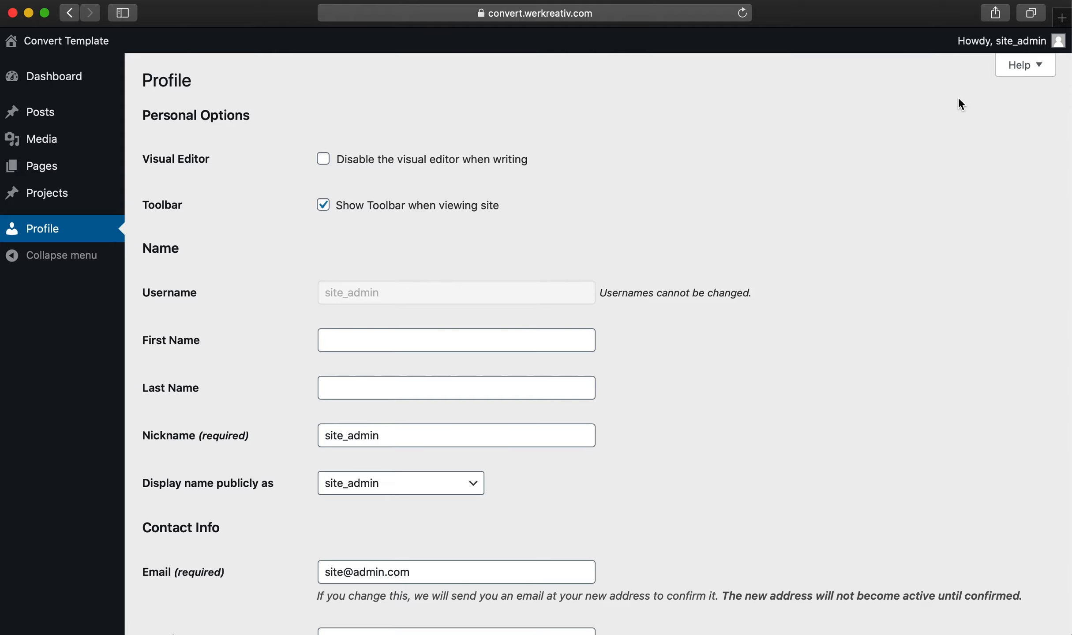
{"action": "mouse_move", "coordinate": [259, 144]}
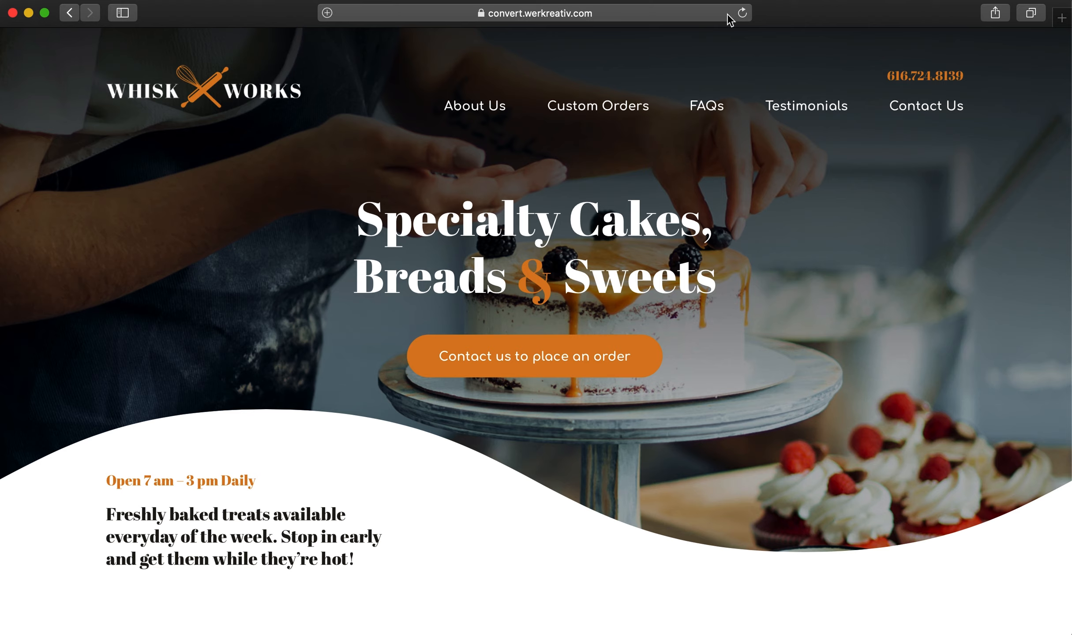
- Reload the Whisk Works home page, return to the Dashboard, then visit the site
{"action": "left_click", "coordinate": [743, 12]}
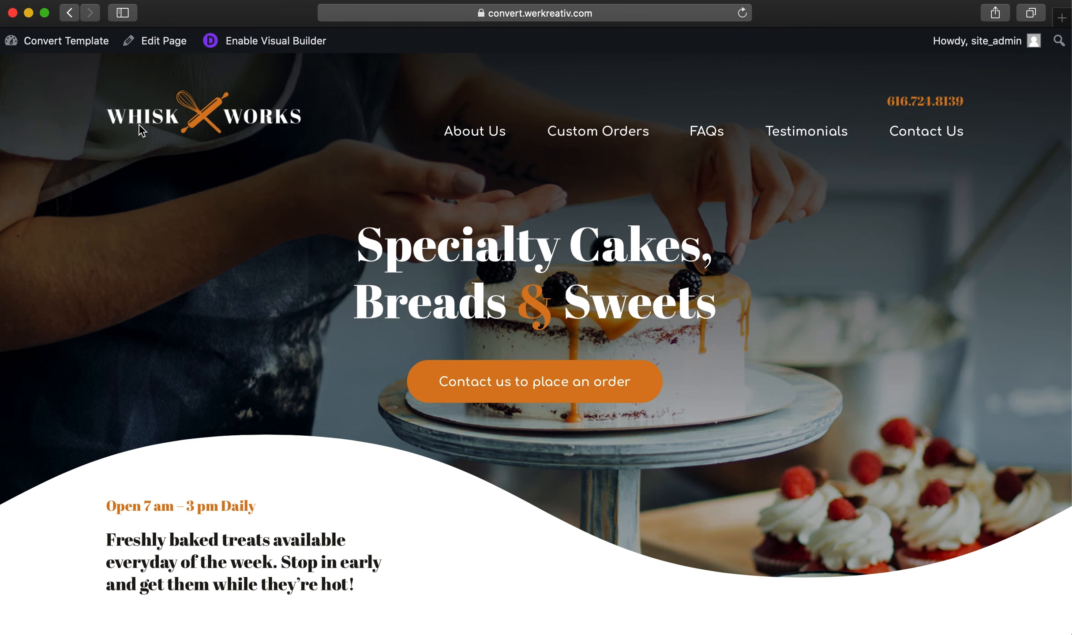
{"action": "mouse_move", "coordinate": [67, 40]}
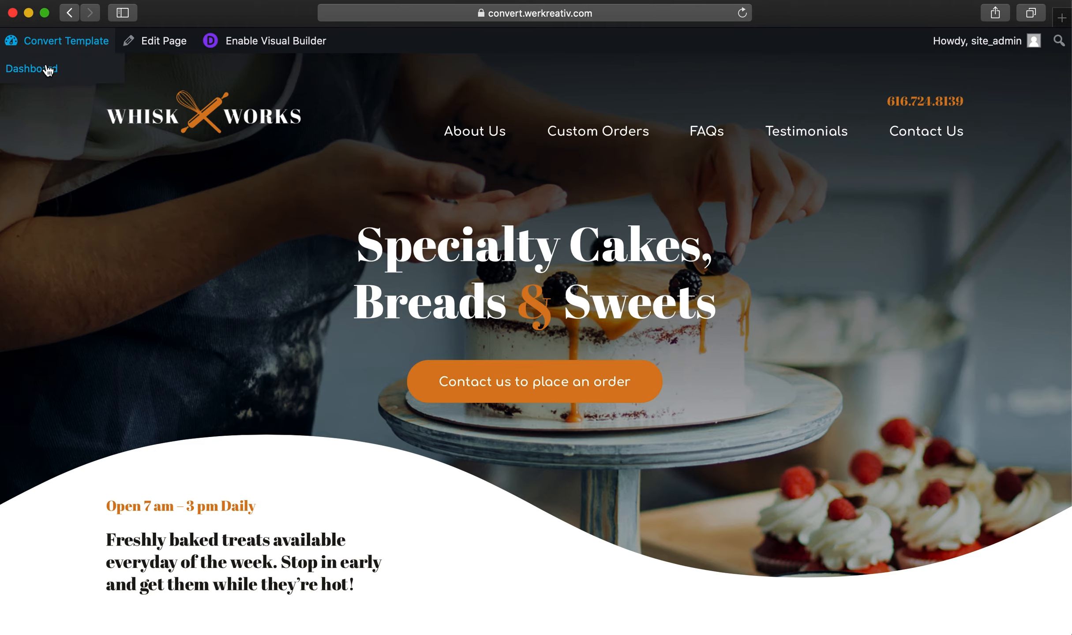
{"action": "left_click", "coordinate": [31, 69]}
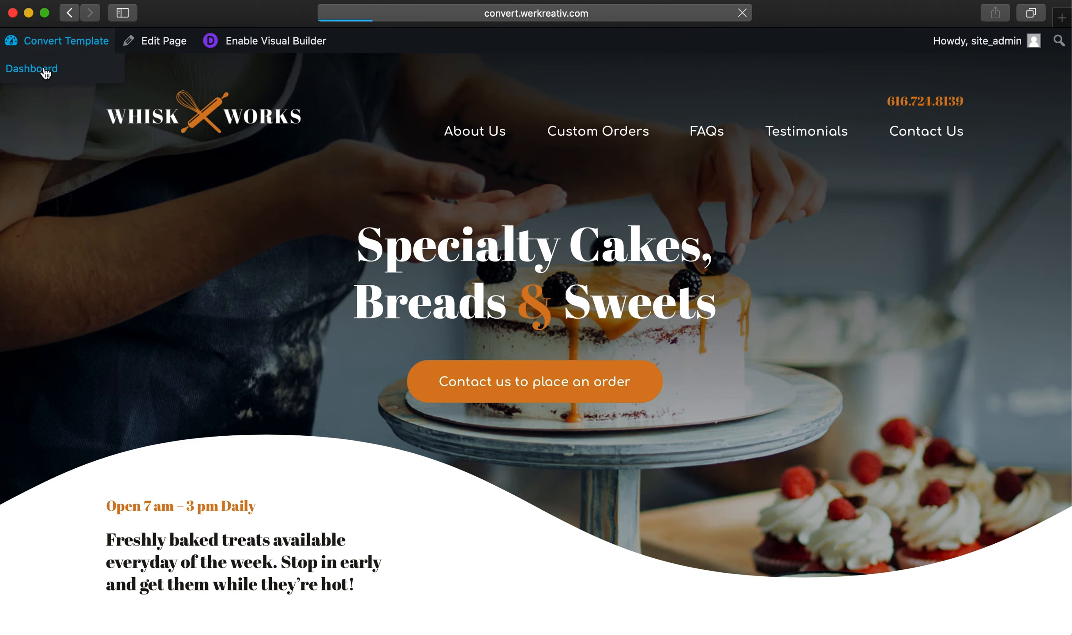
{"action": "left_click", "coordinate": [31, 68]}
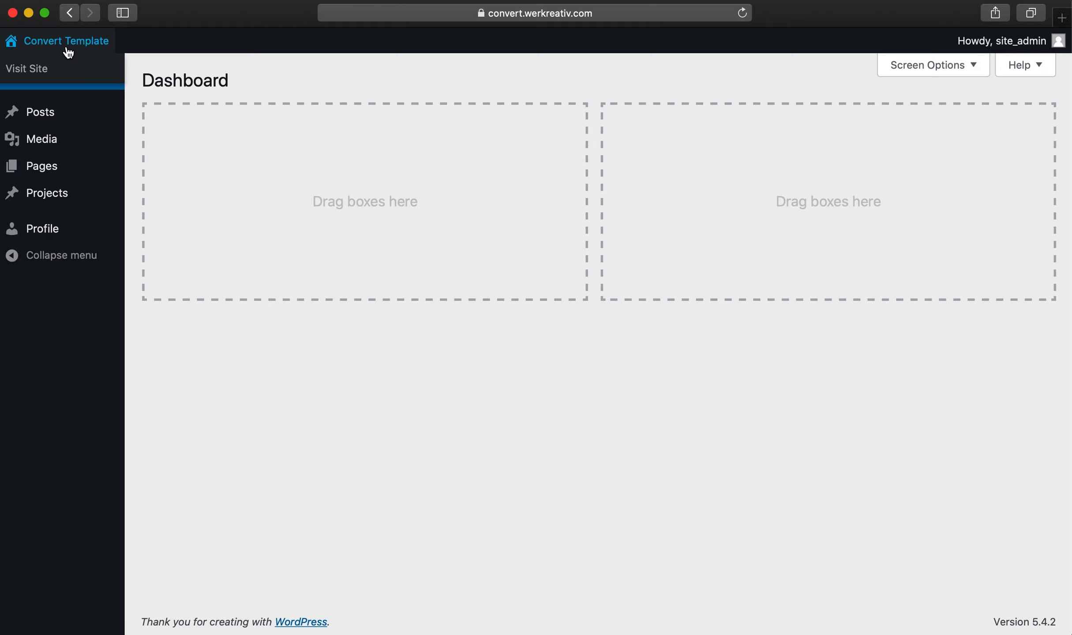
{"action": "left_click", "coordinate": [26, 68]}
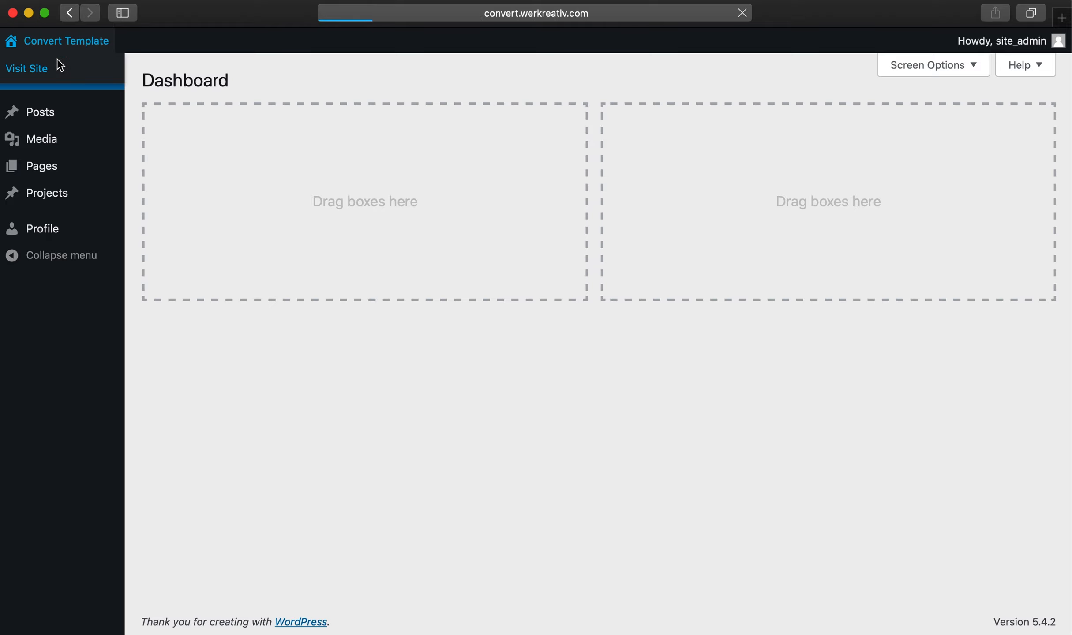
{"action": "left_click", "coordinate": [27, 68]}
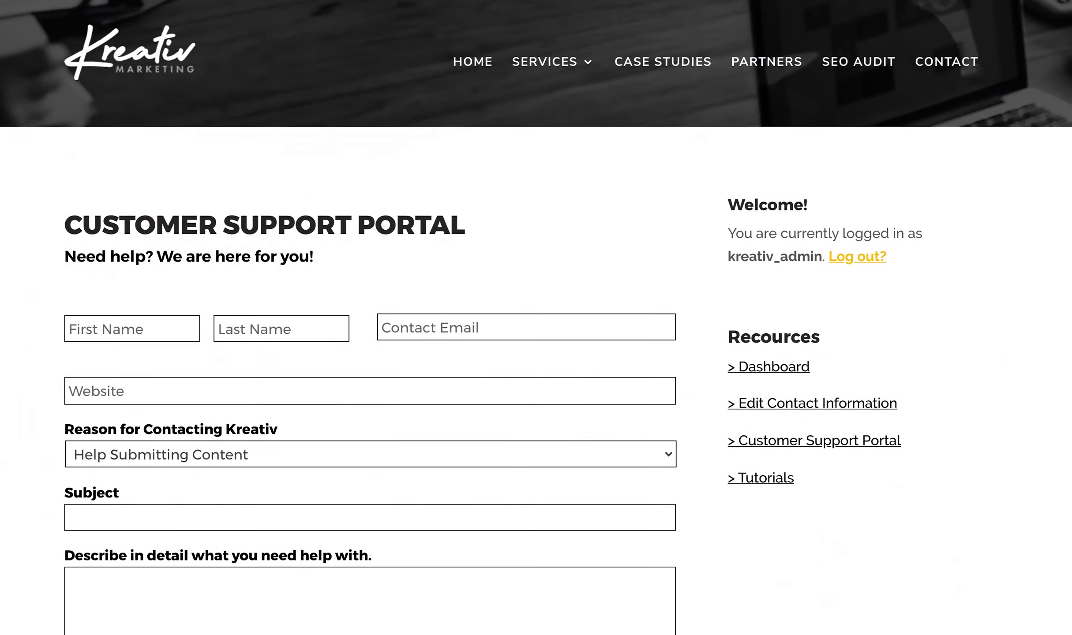
- Scroll the Kreativ support portal down to its footer with contact details and hours
{"action": "scroll", "scroll_direction": "down", "scroll_amount": 3}
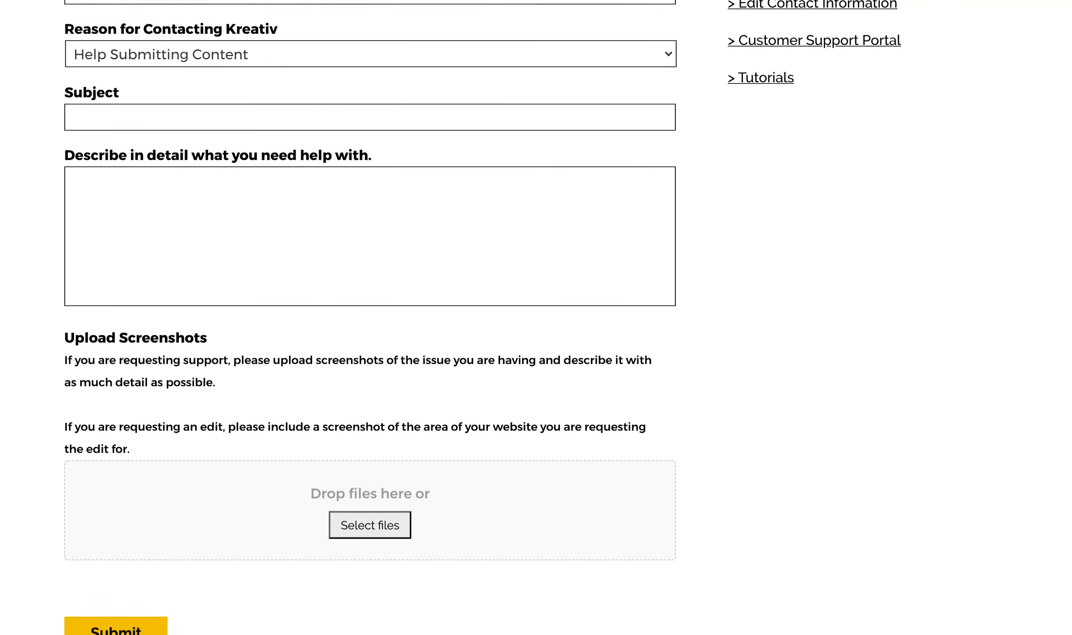
{"action": "scroll", "scroll_direction": "down", "scroll_amount": 3}
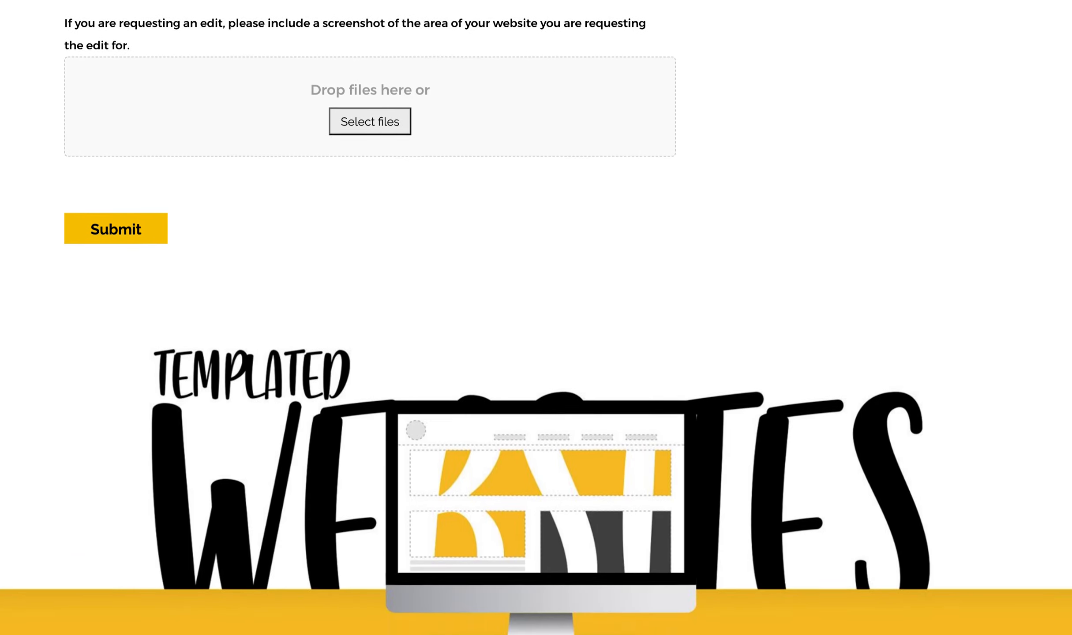
{"action": "scroll", "scroll_direction": "down", "scroll_amount": 3}
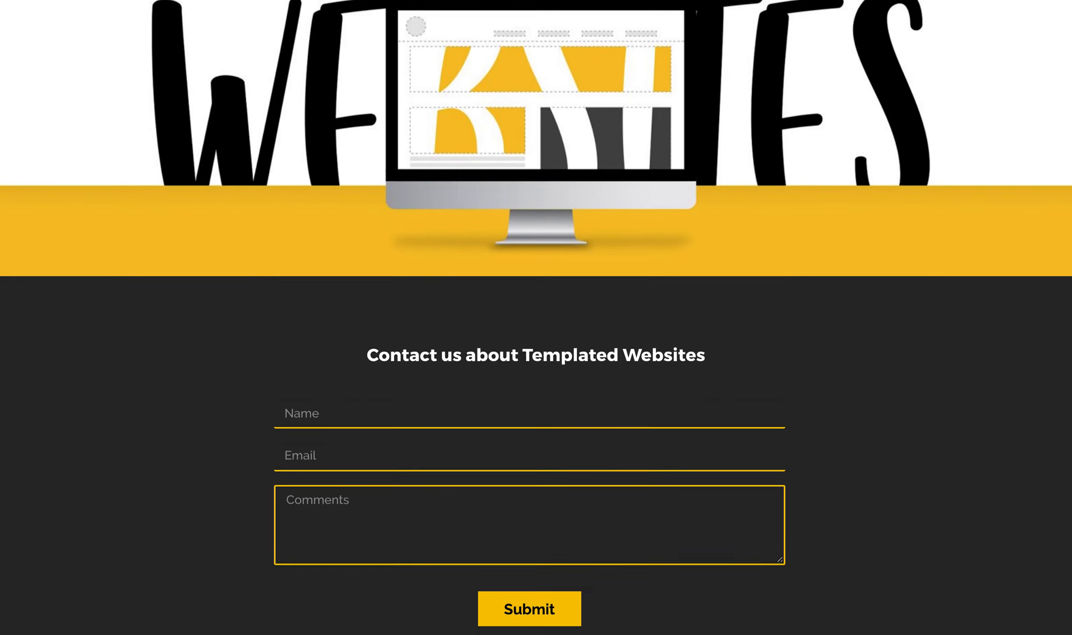
{"action": "scroll", "scroll_direction": "down", "scroll_amount": 3}
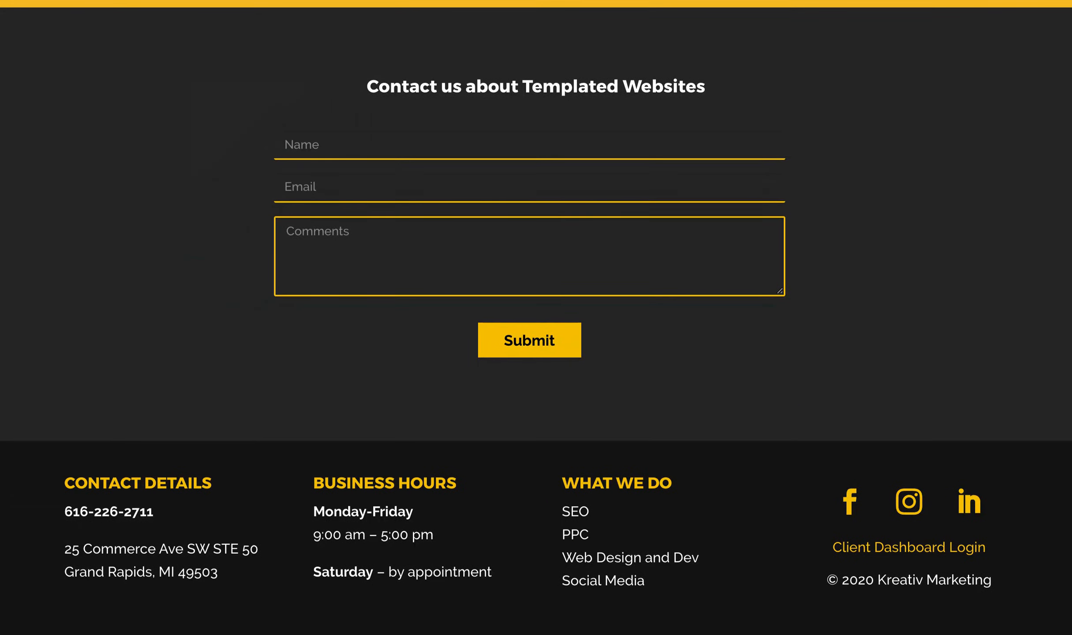